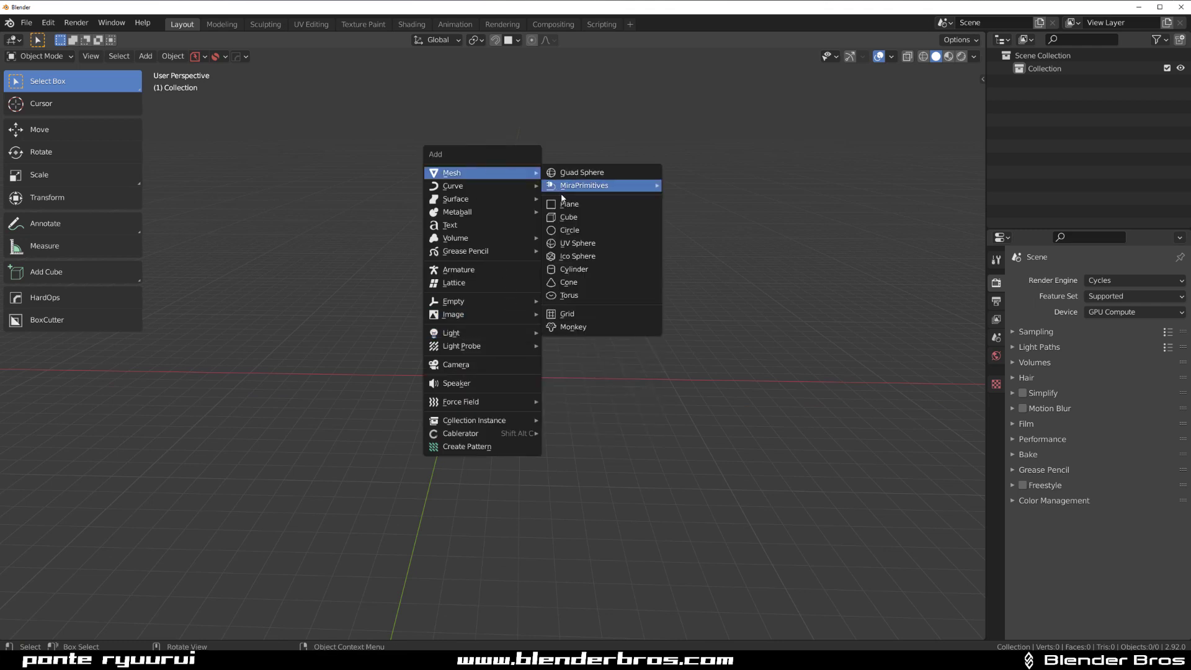
Add a plane to the empty scene and delete it, leaving room for a single cube.
left_click(569, 203)
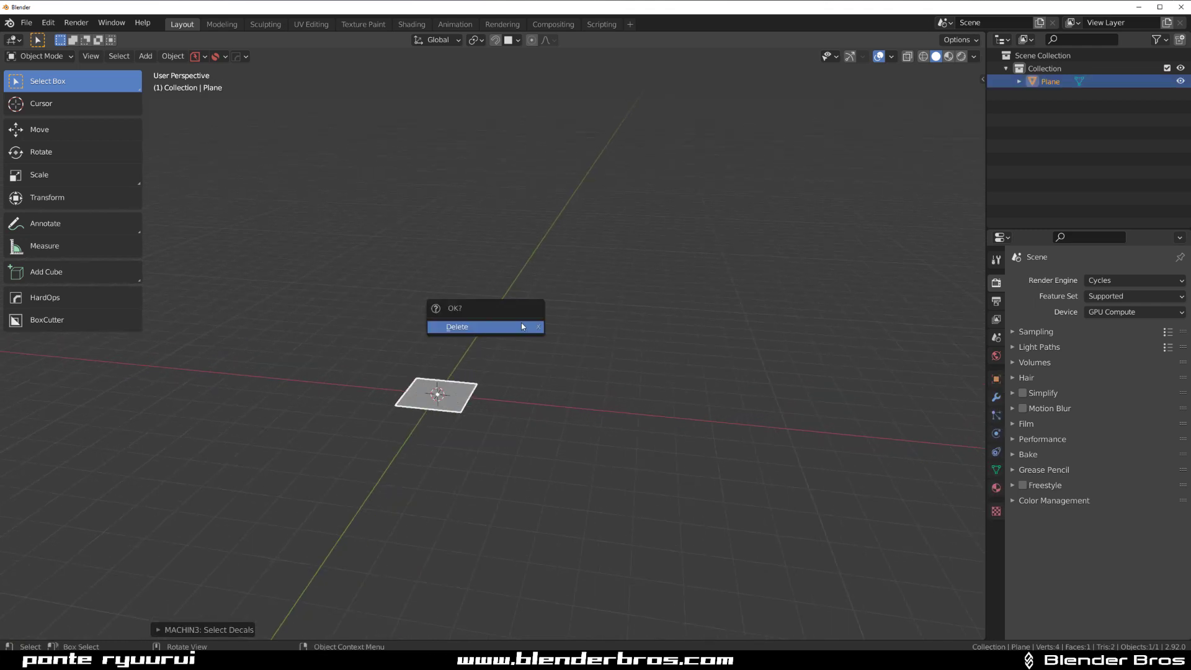
left_click(456, 326)
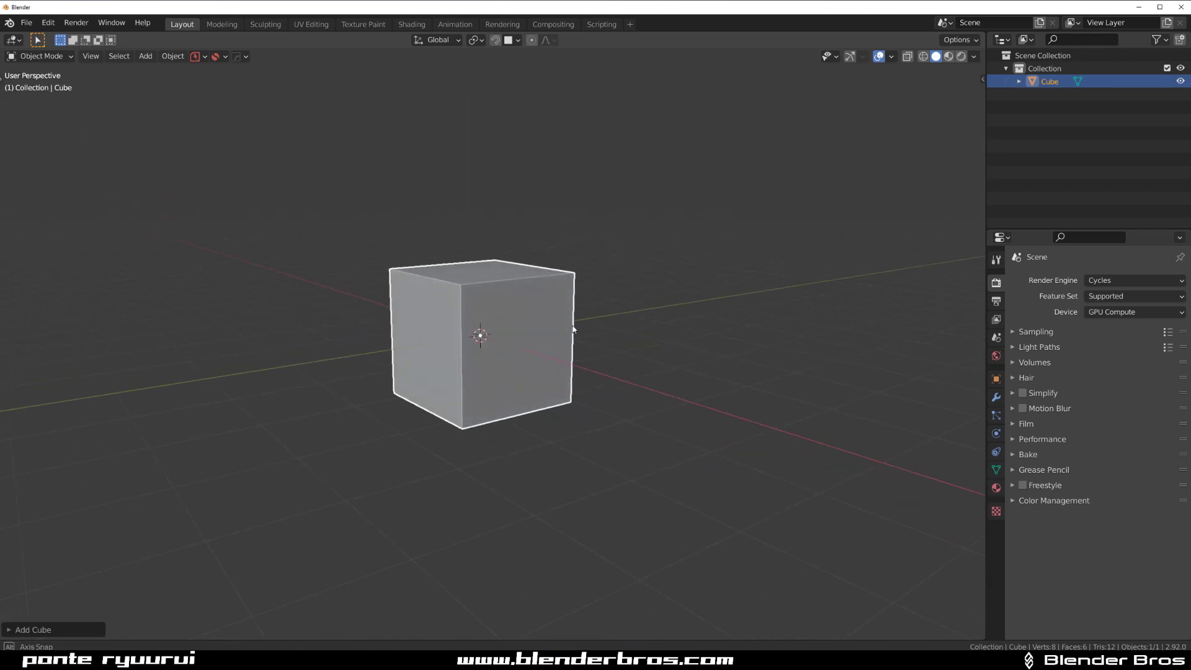
key("`")
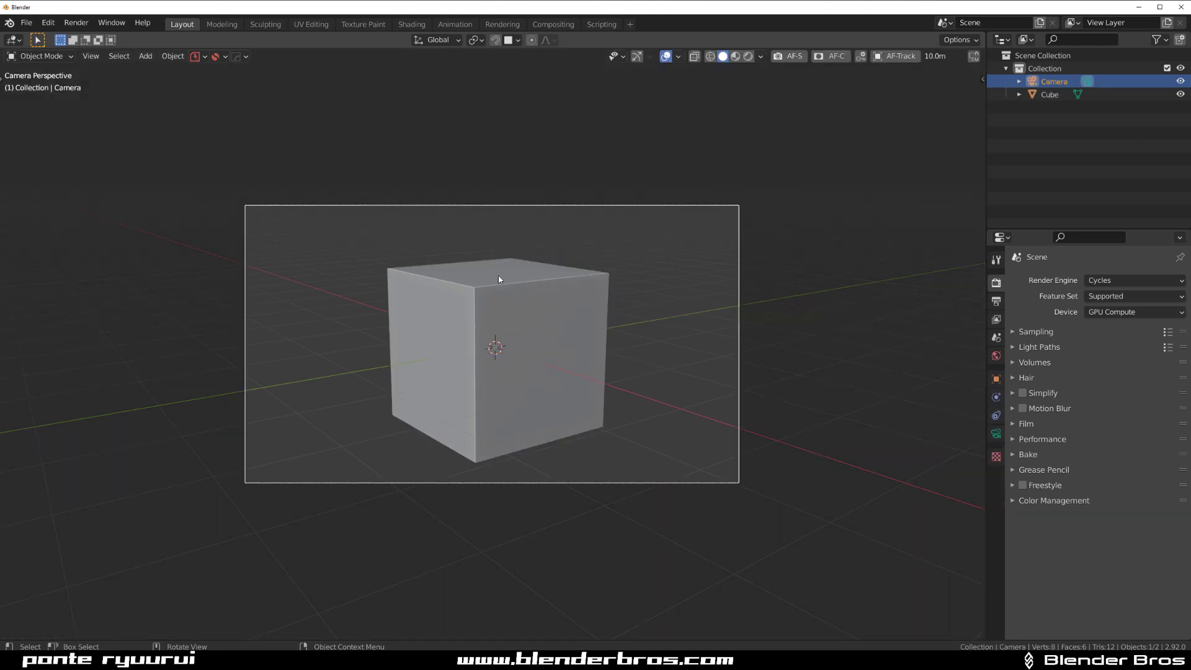
mouse_move(546, 316)
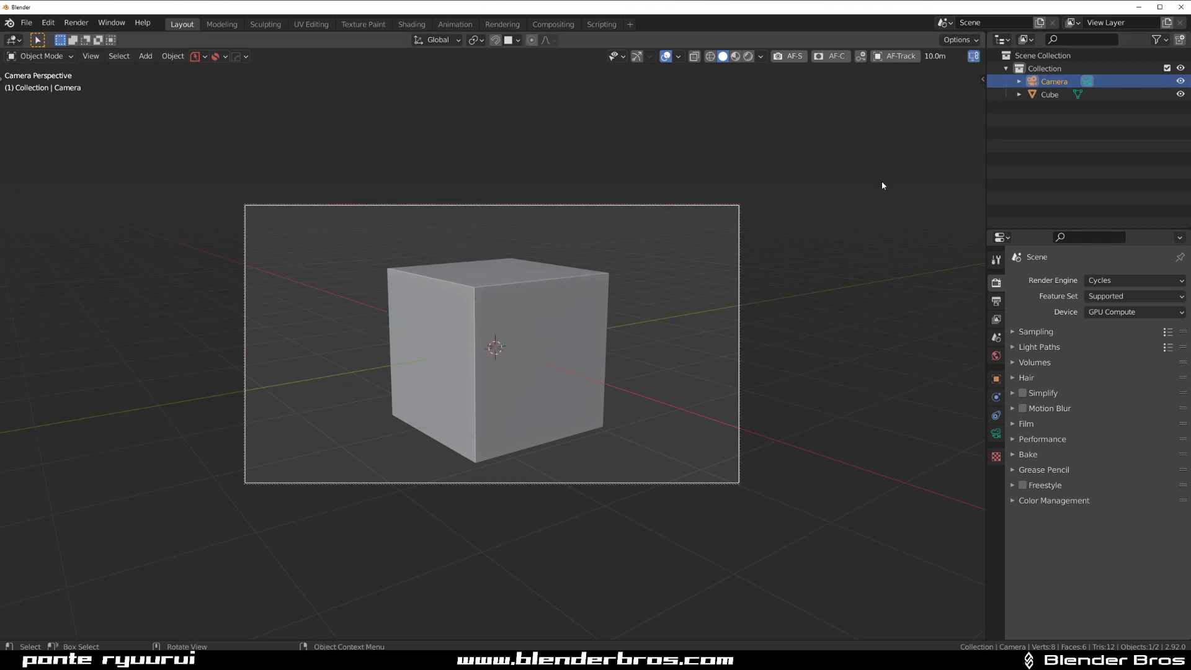
left_click(979, 141)
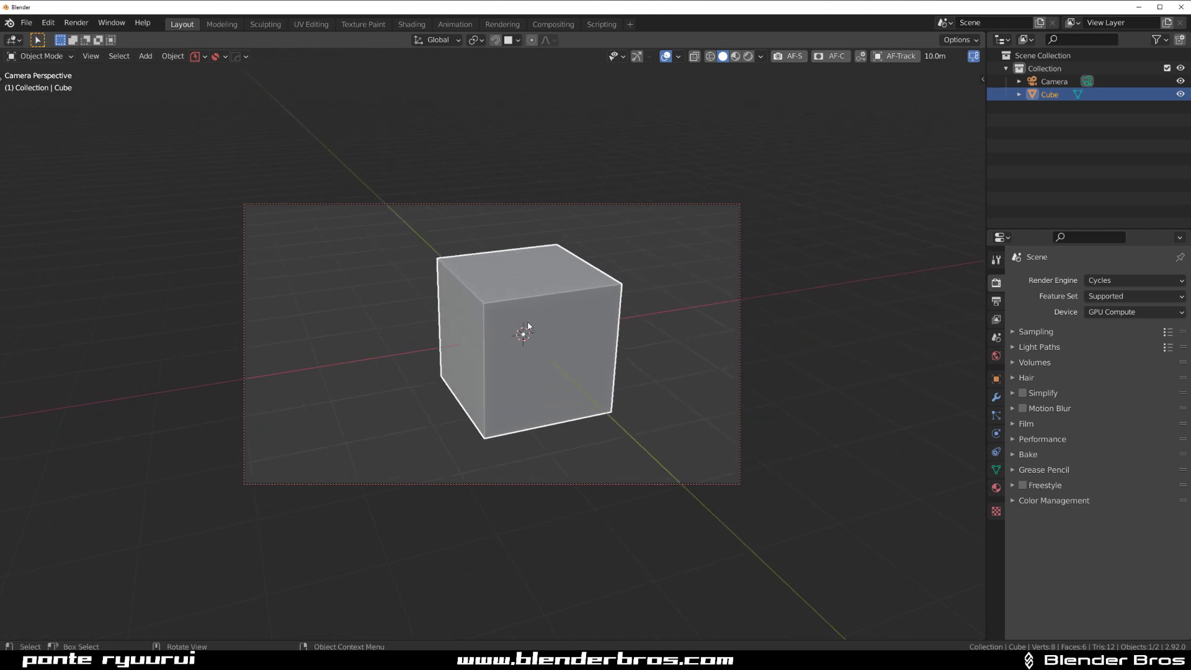
left_click_drag(529, 327, 613, 304)
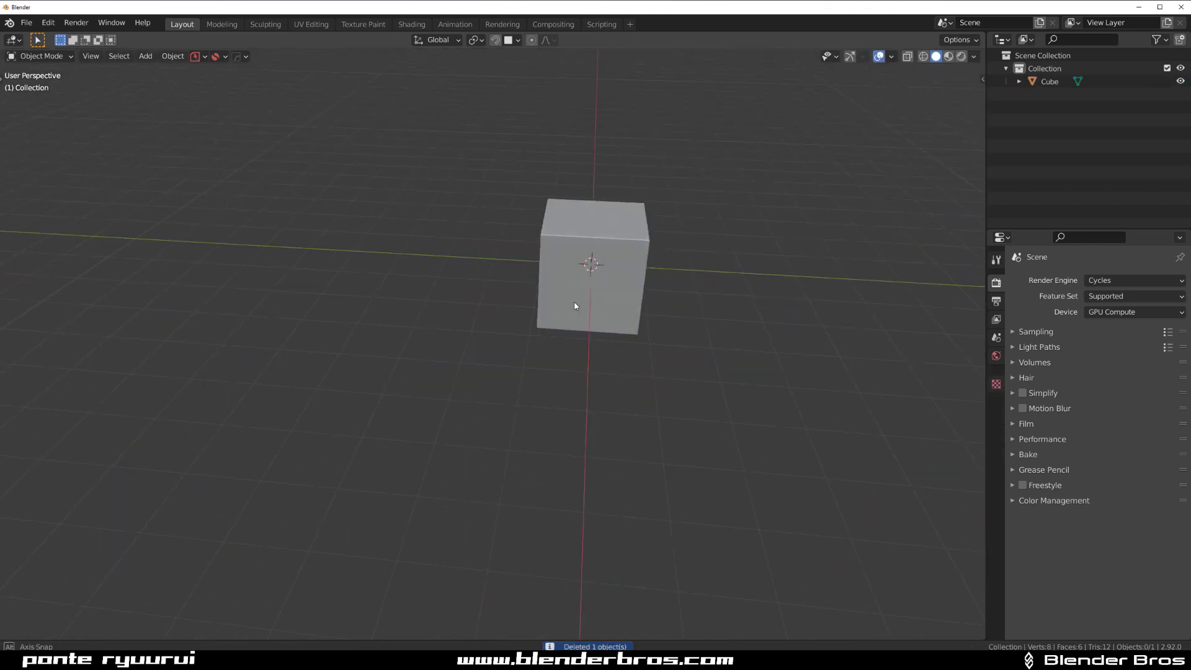
Add a spot light beside the cube and view the scene through it.
left_click(143, 55)
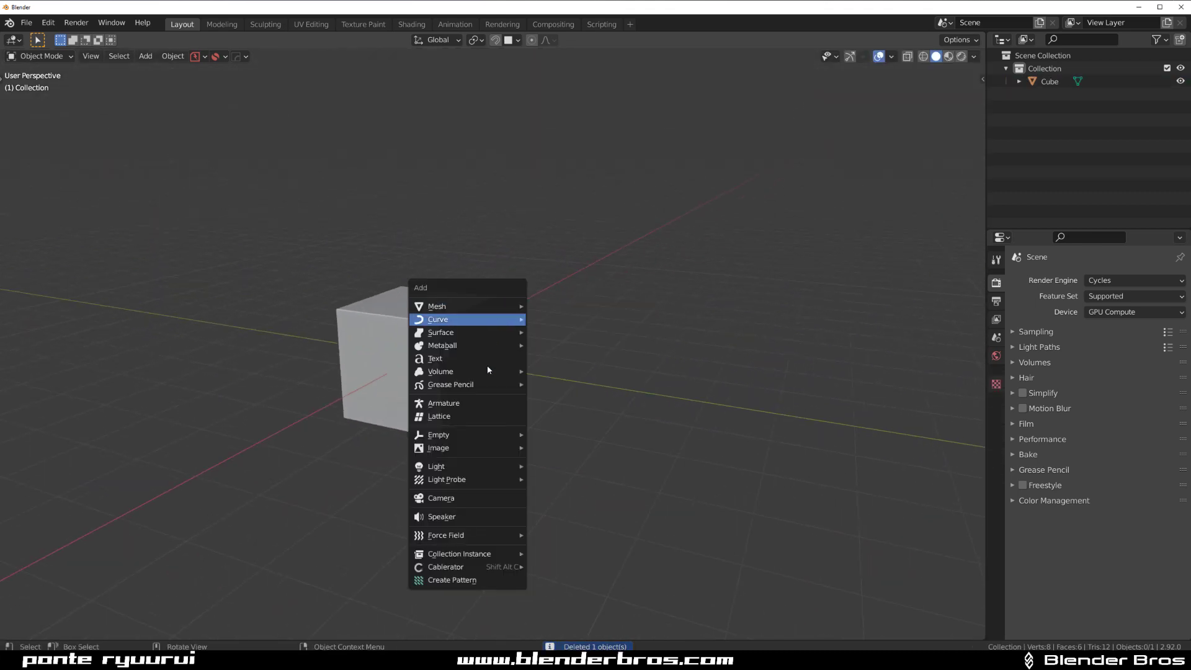
mouse_move(436, 465)
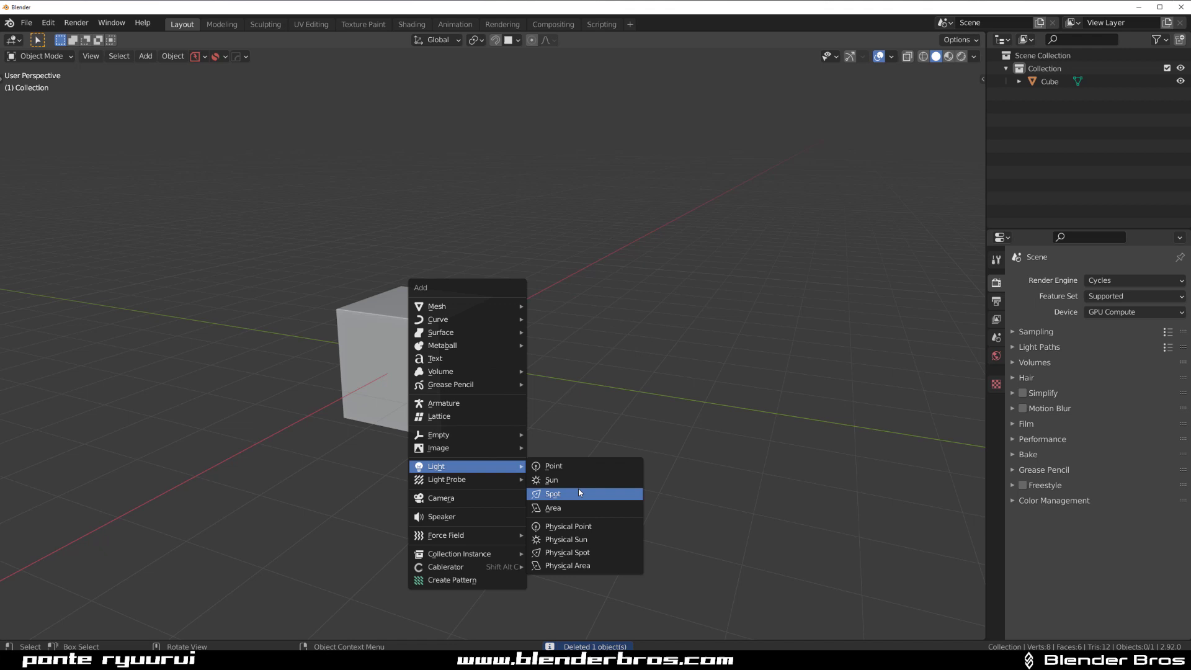
left_click(553, 494)
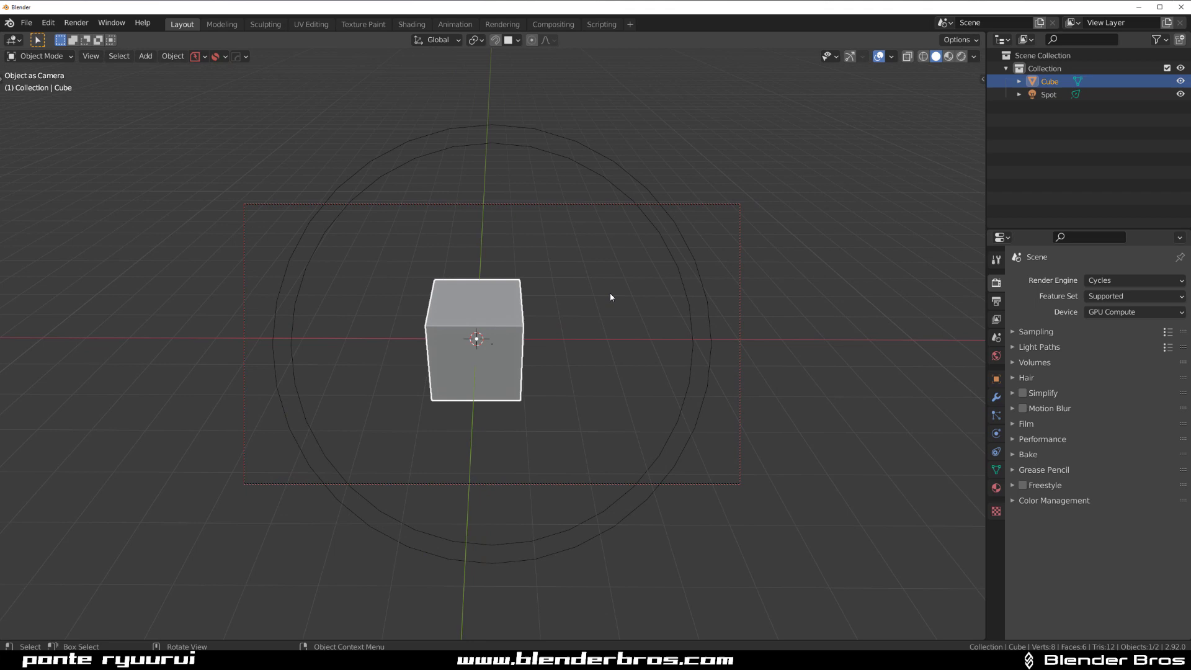
Give the spot light a Track To constraint targeting the cube so it always points at it.
left_click(1050, 94)
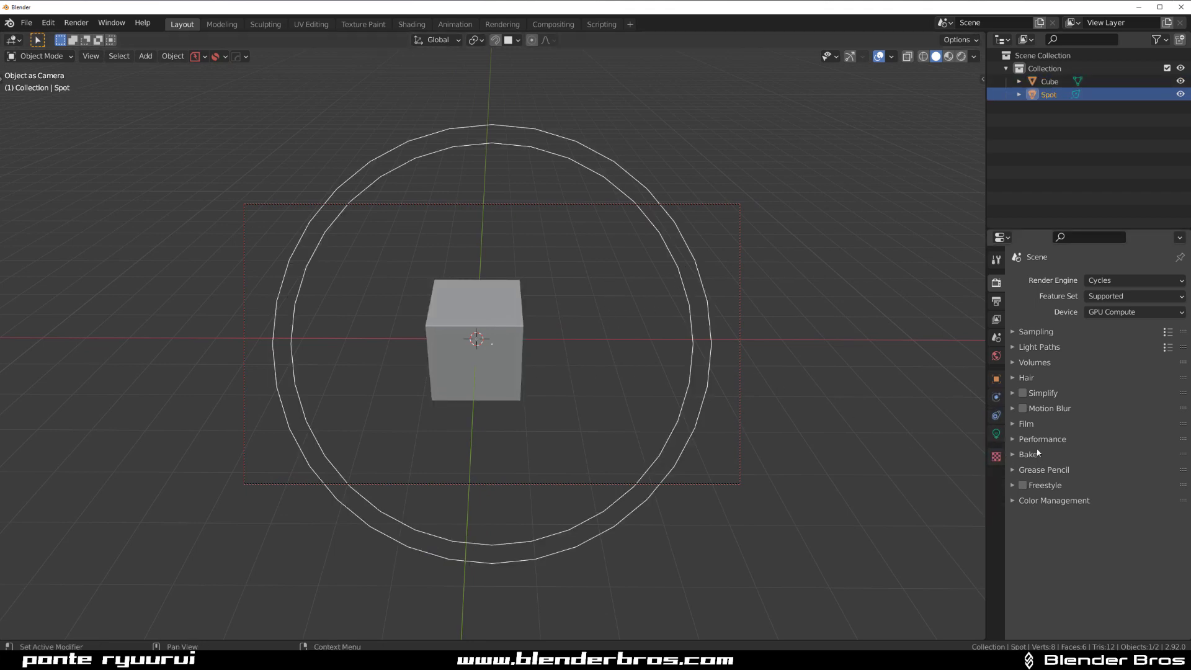
left_click(997, 416)
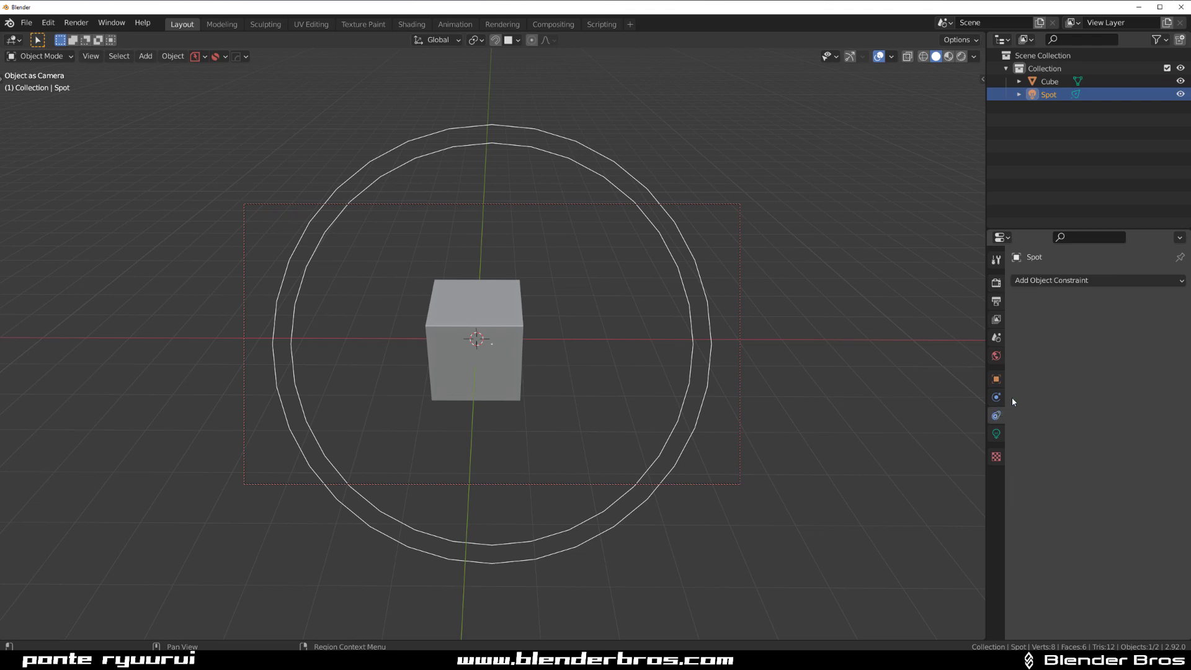
left_click(1052, 279)
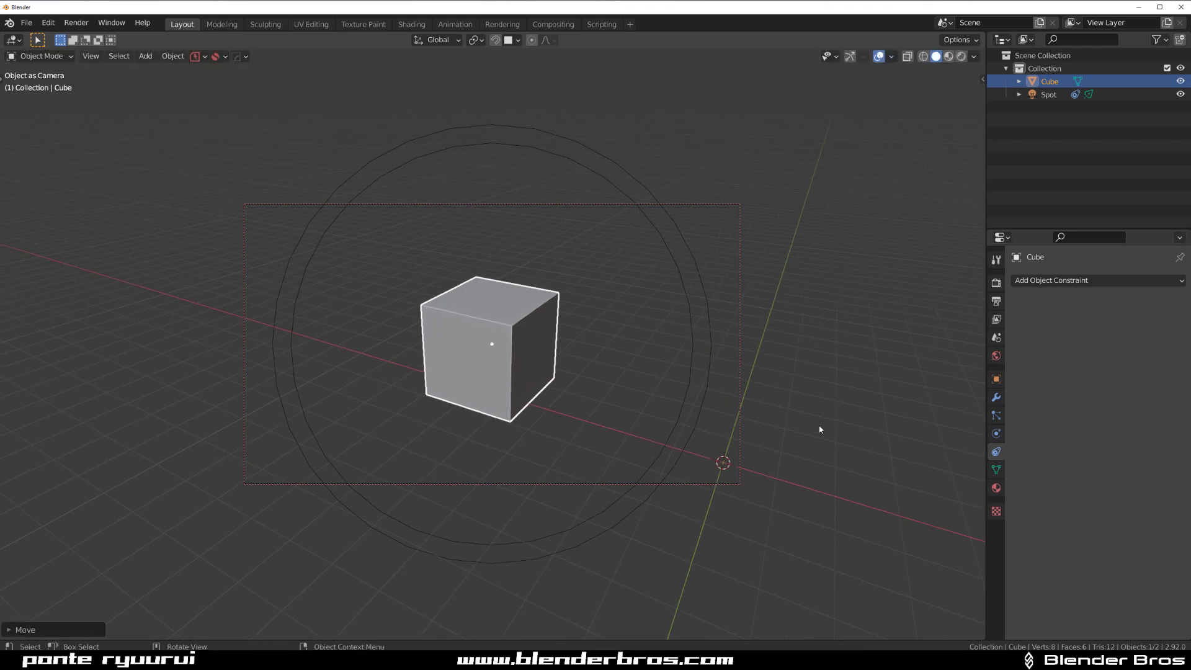
left_click(1049, 95)
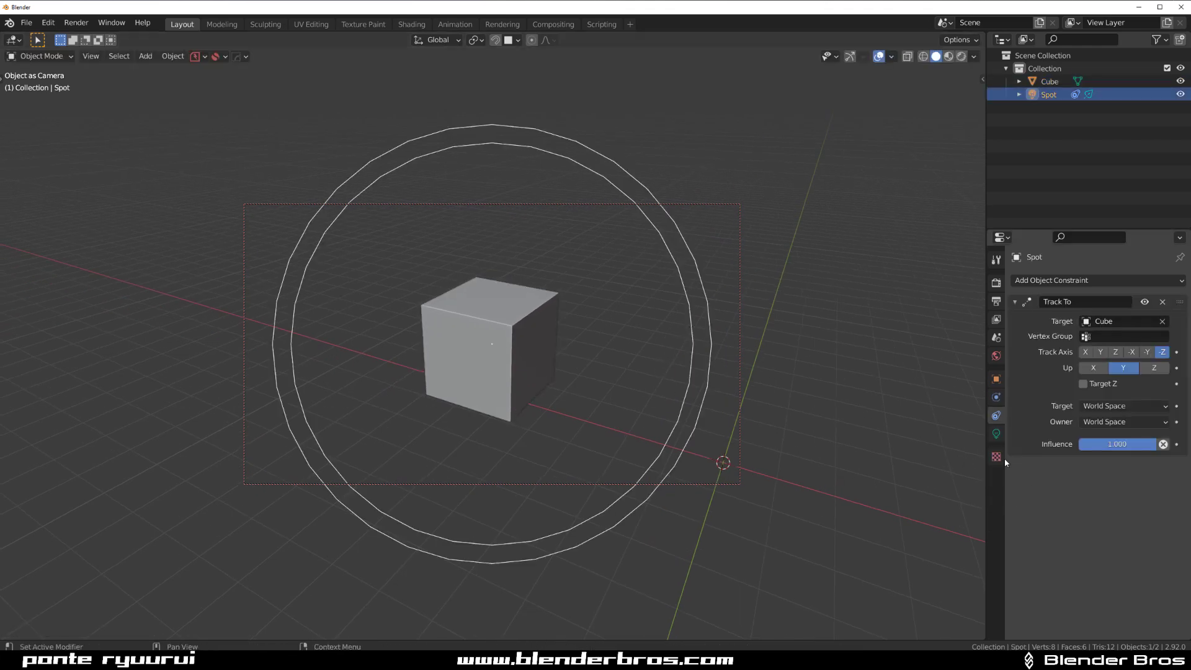
left_click(997, 435)
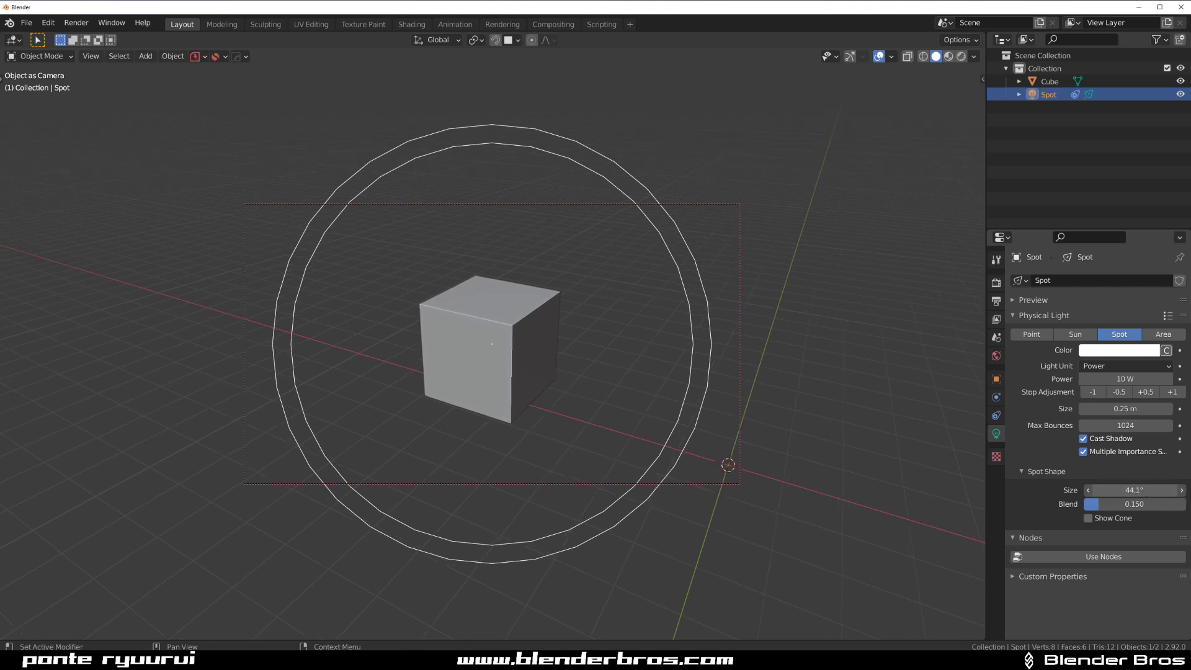
Narrow the spot cone Size to 34.9° and raise Blend to soften its edge.
left_click_drag(1132, 491, 1110, 490)
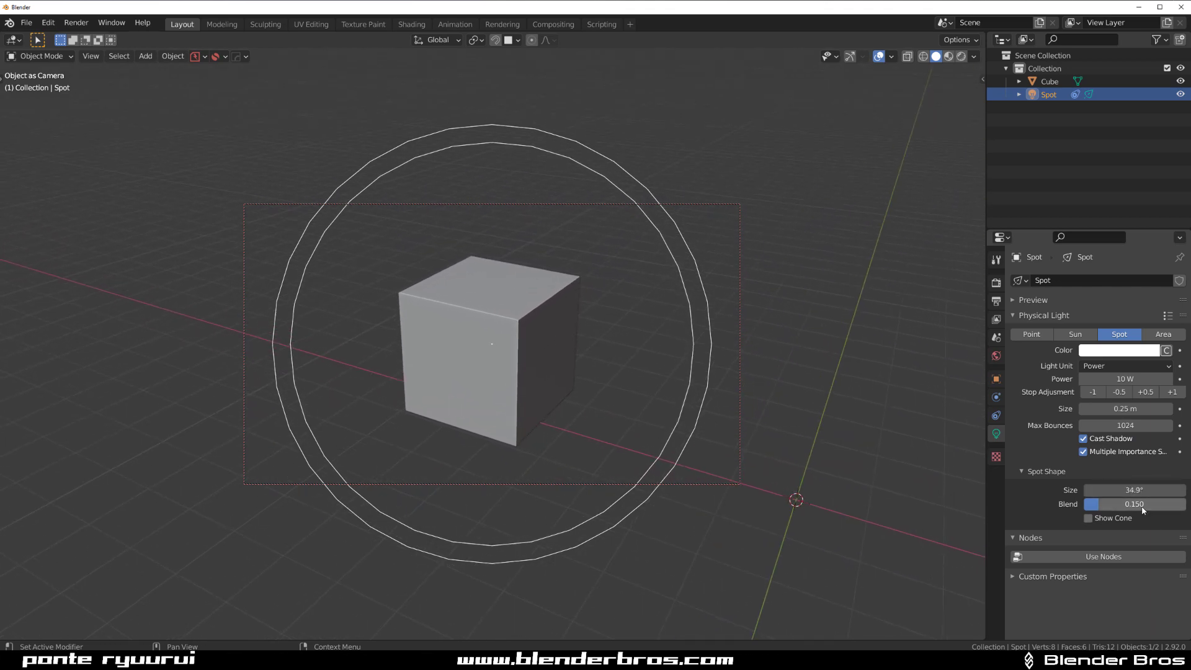
left_click_drag(1092, 504, 1143, 504)
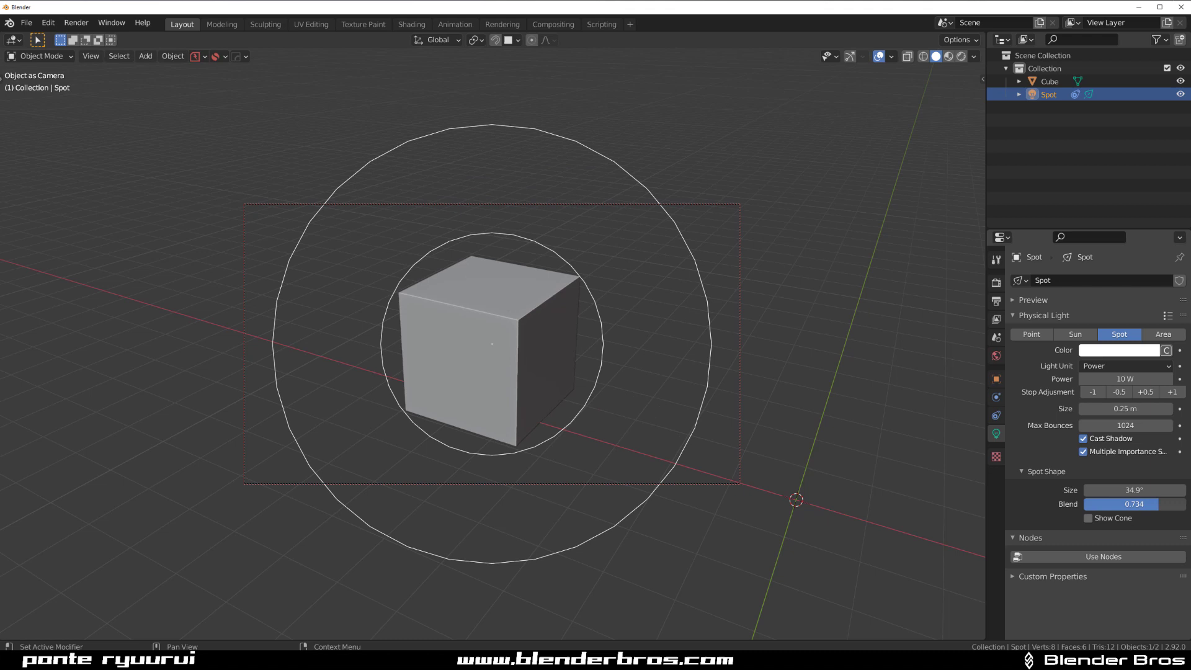
left_click_drag(1131, 504, 1124, 504)
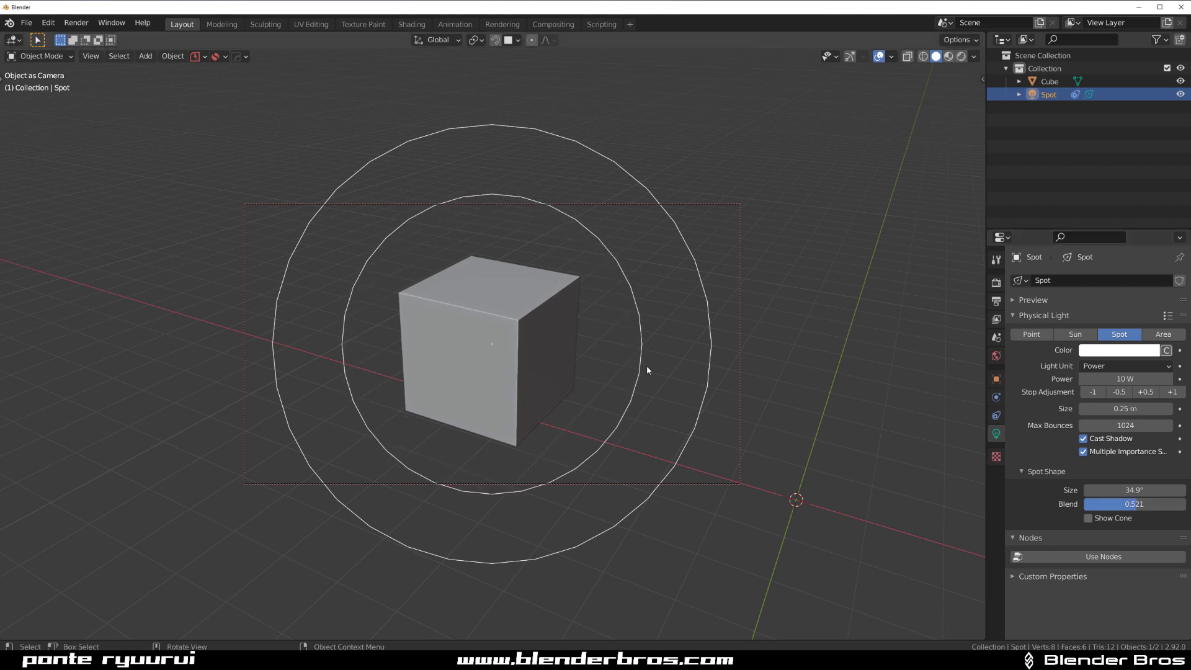
mouse_move(729, 369)
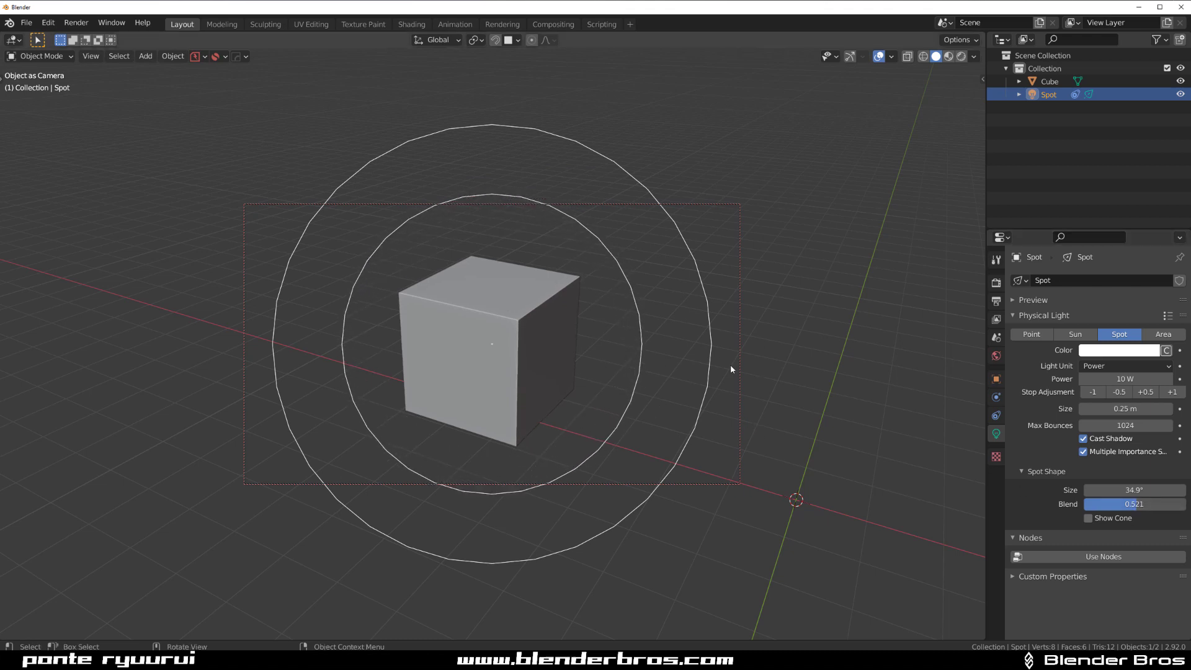